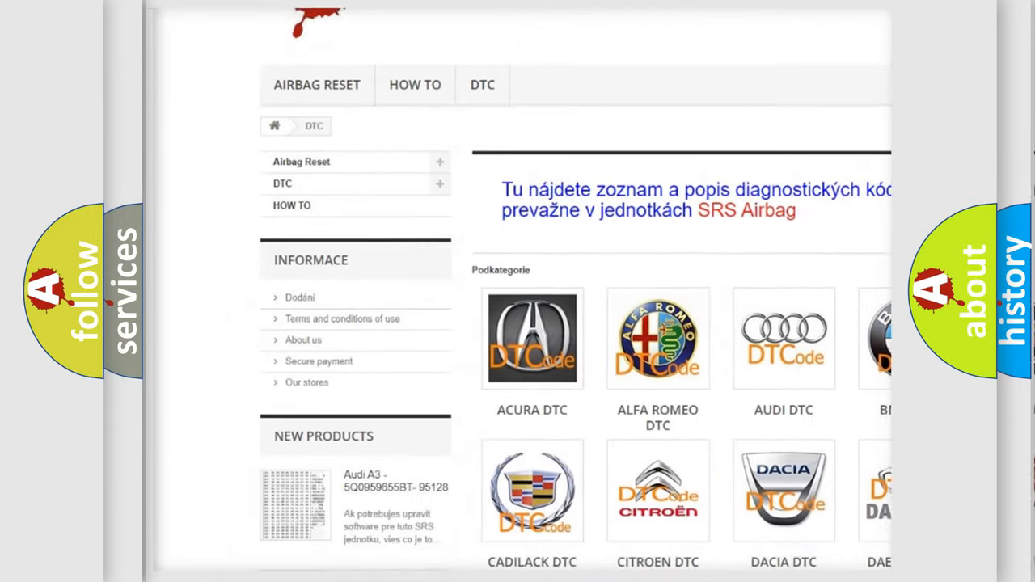
scroll("down", 3)
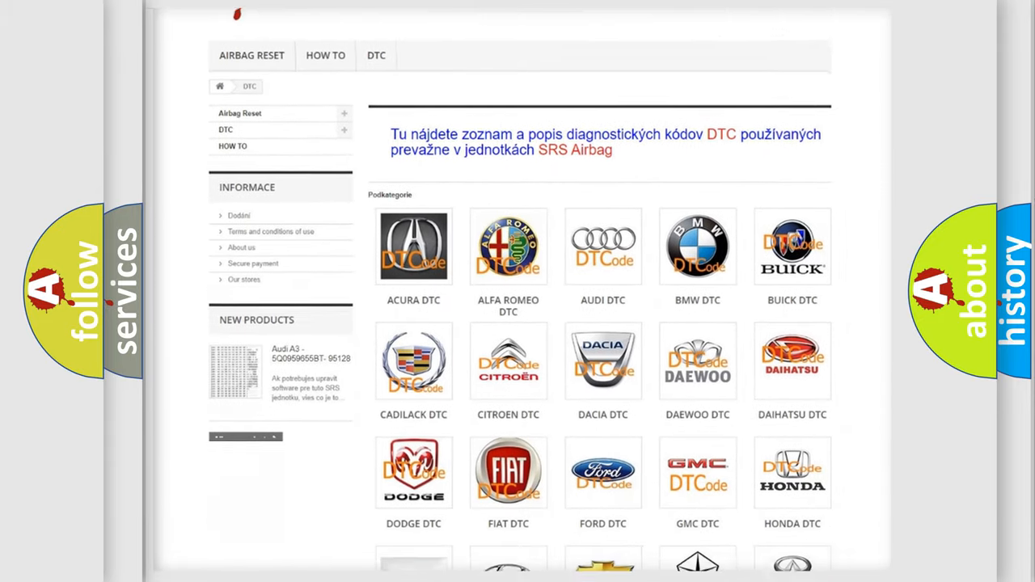
scroll("down", 3)
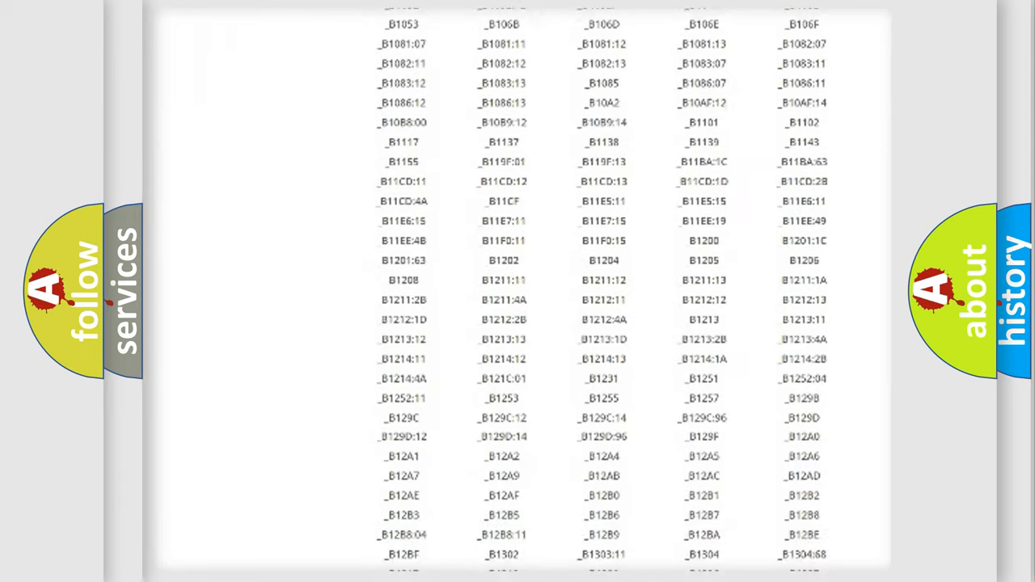
scroll("down", 3)
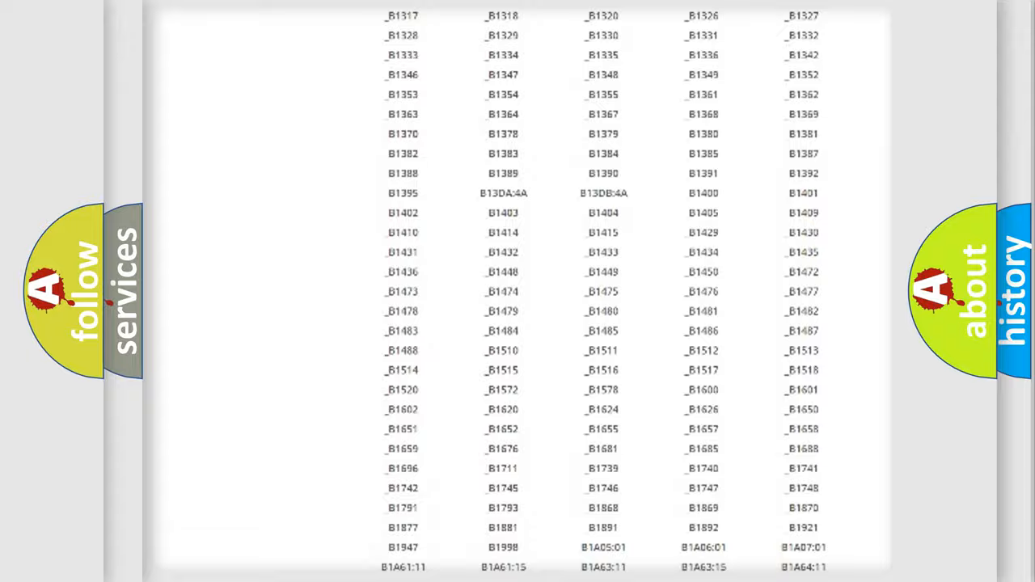
scroll("up", 3)
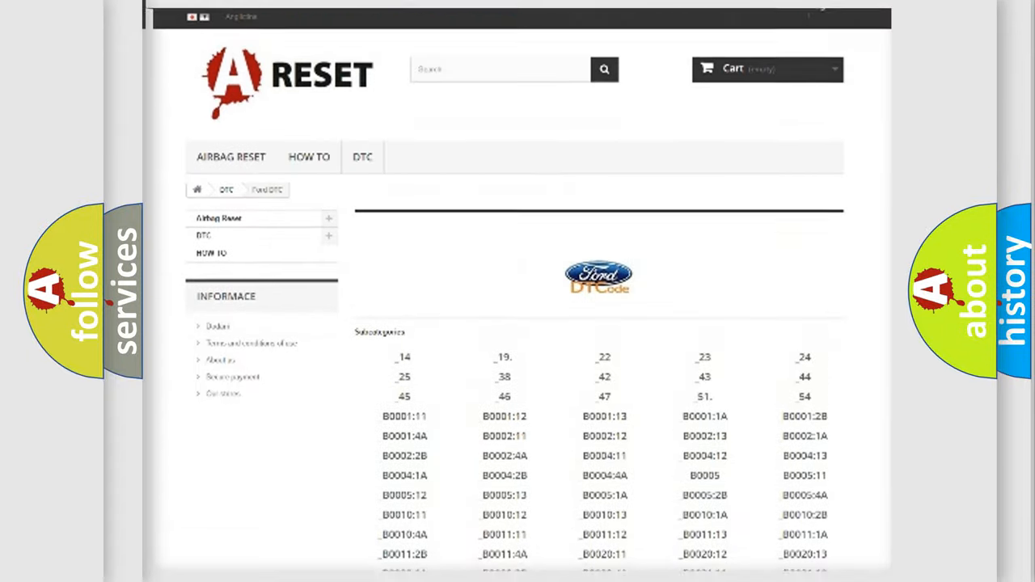